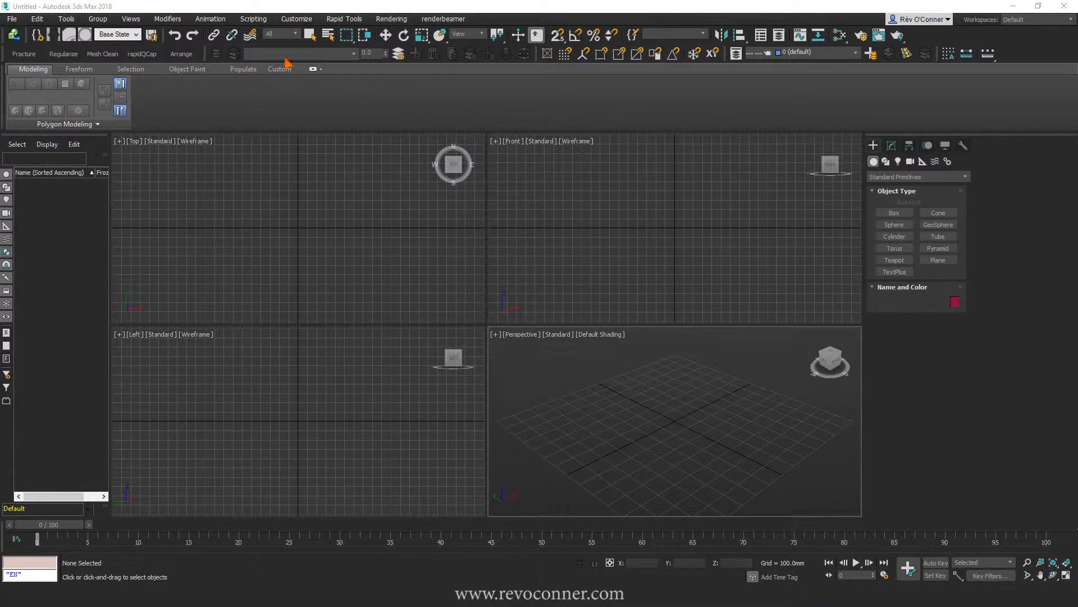
Open the Customize User Interface dialog from the Customize menu.
{"action": "left_click", "coordinate": [296, 19]}
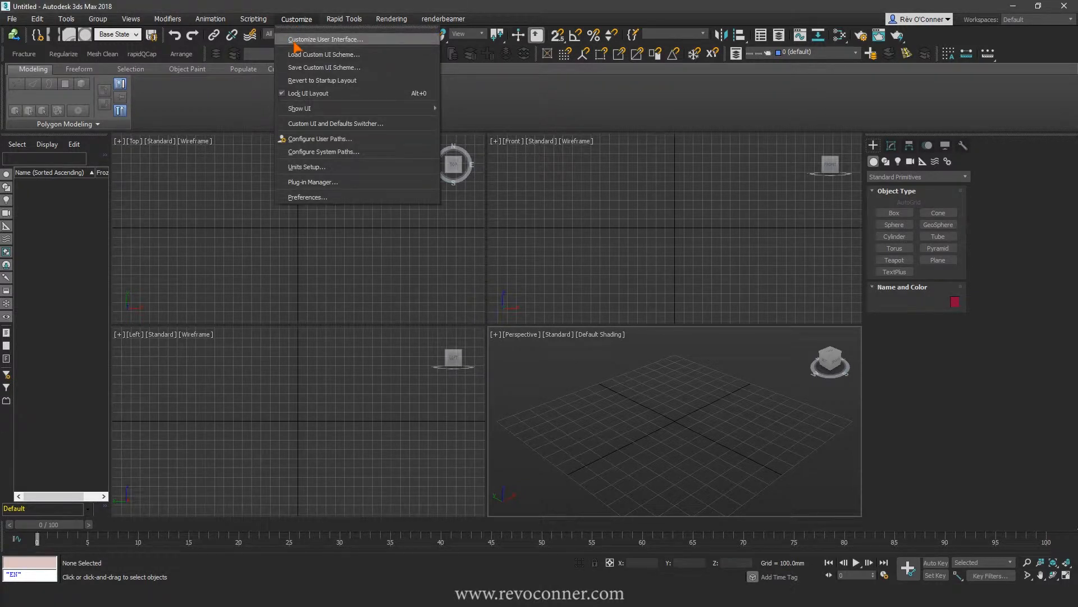
{"action": "left_click", "coordinate": [348, 244]}
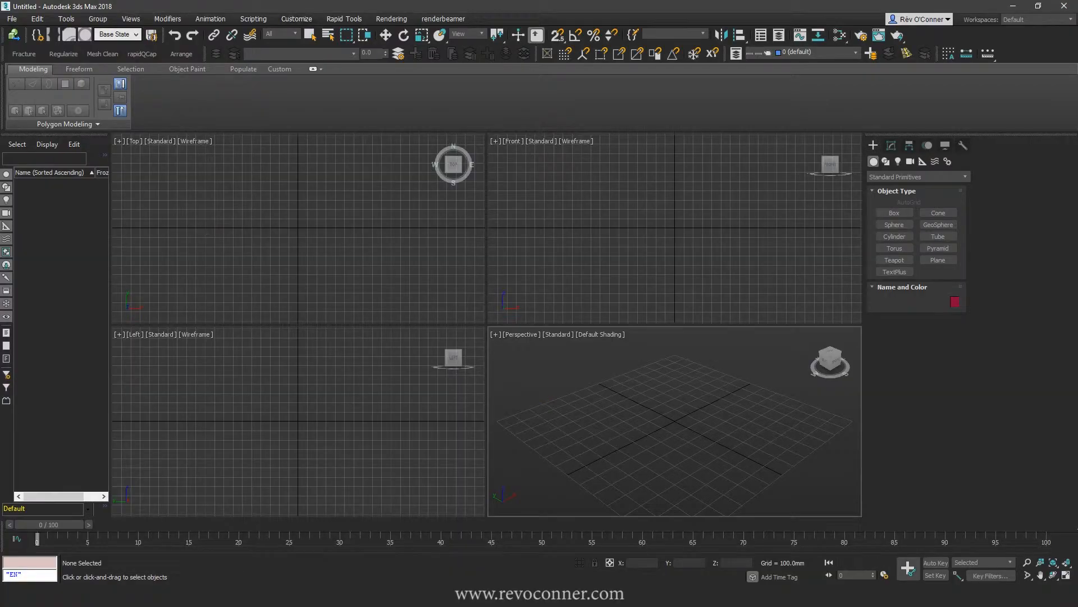
{"action": "left_click", "coordinate": [296, 19]}
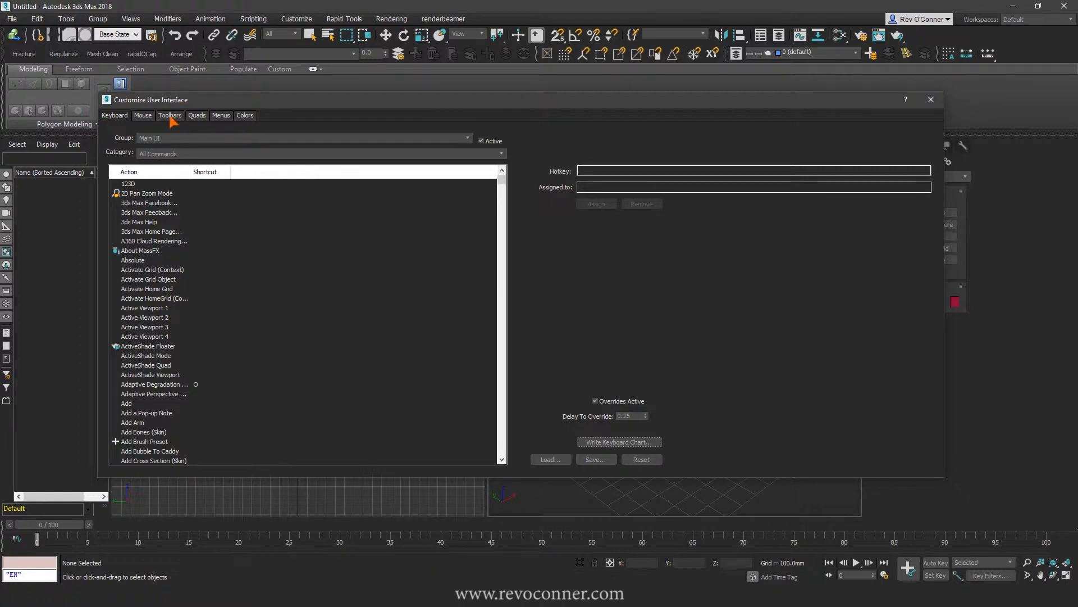
Load the Dark Theme.clrx colour file from the desktop into the Colors settings.
{"action": "left_click", "coordinate": [245, 114]}
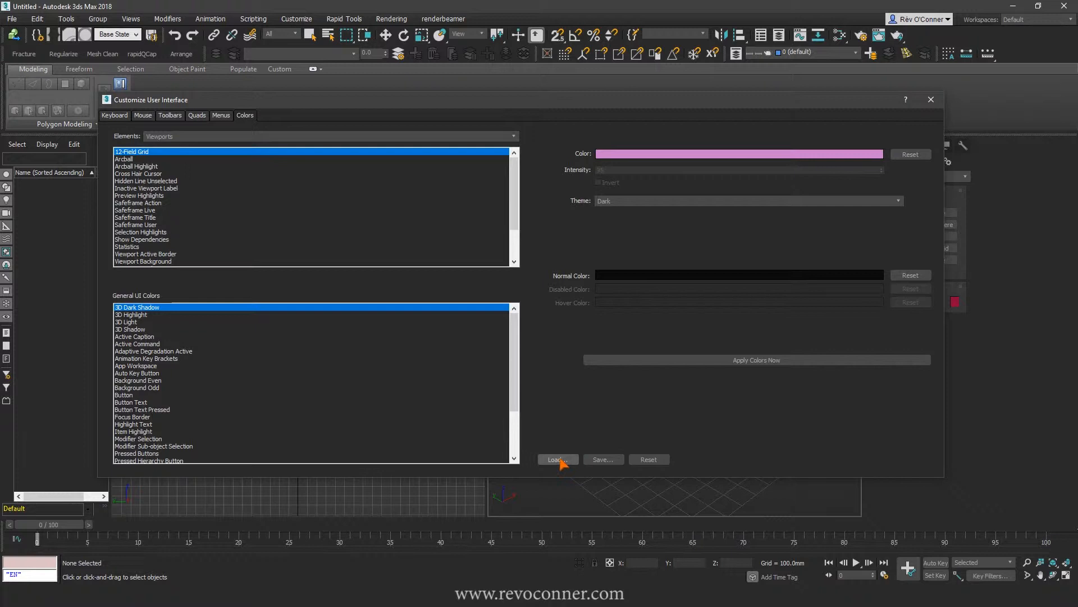
{"action": "left_click", "coordinate": [556, 459]}
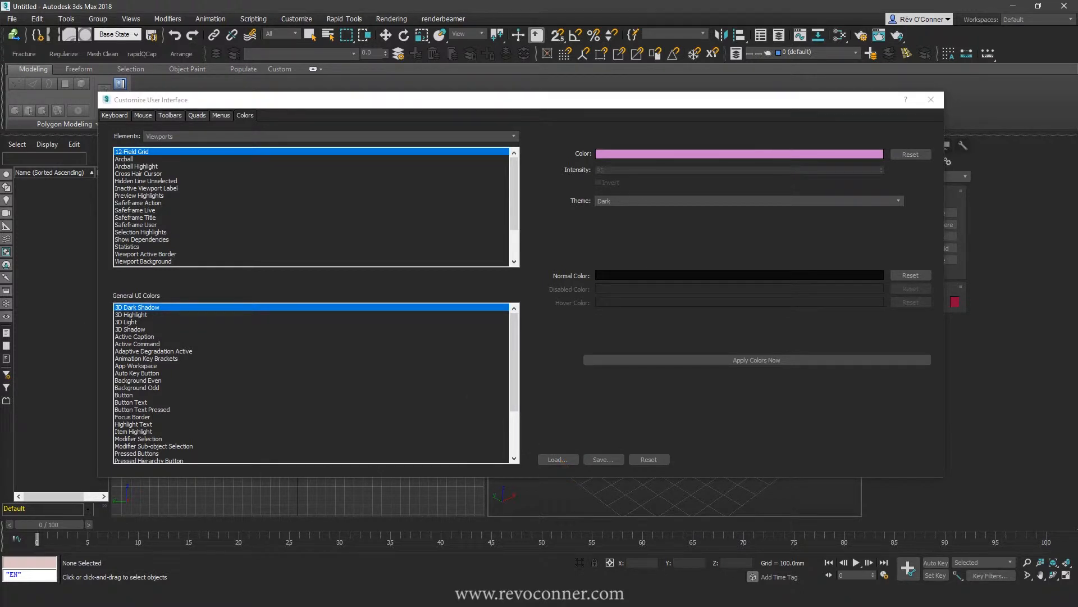
{"action": "left_click", "coordinate": [557, 458]}
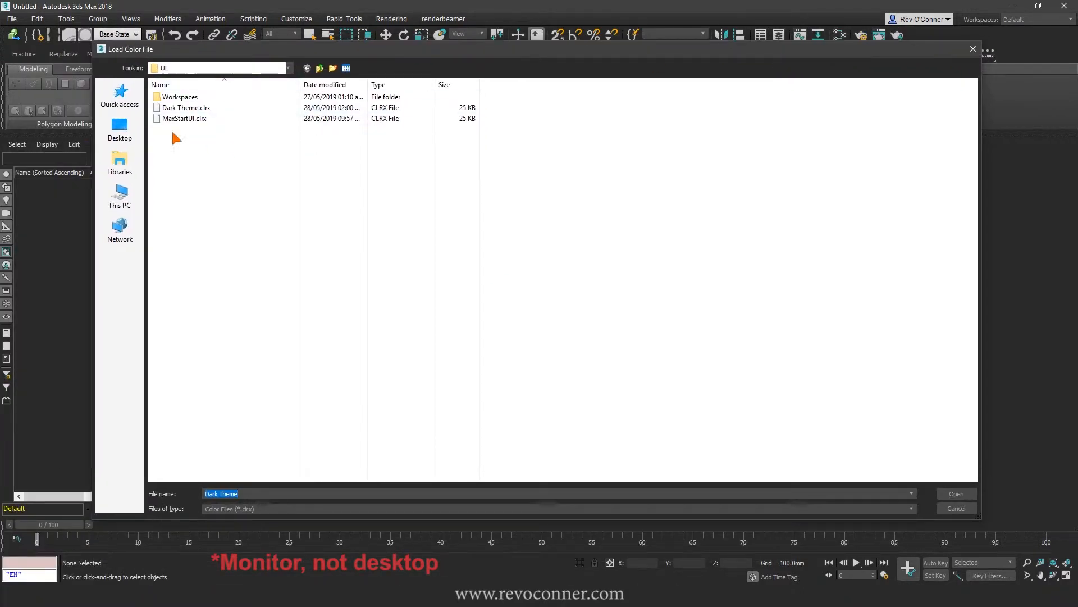
{"action": "left_click", "coordinate": [121, 129]}
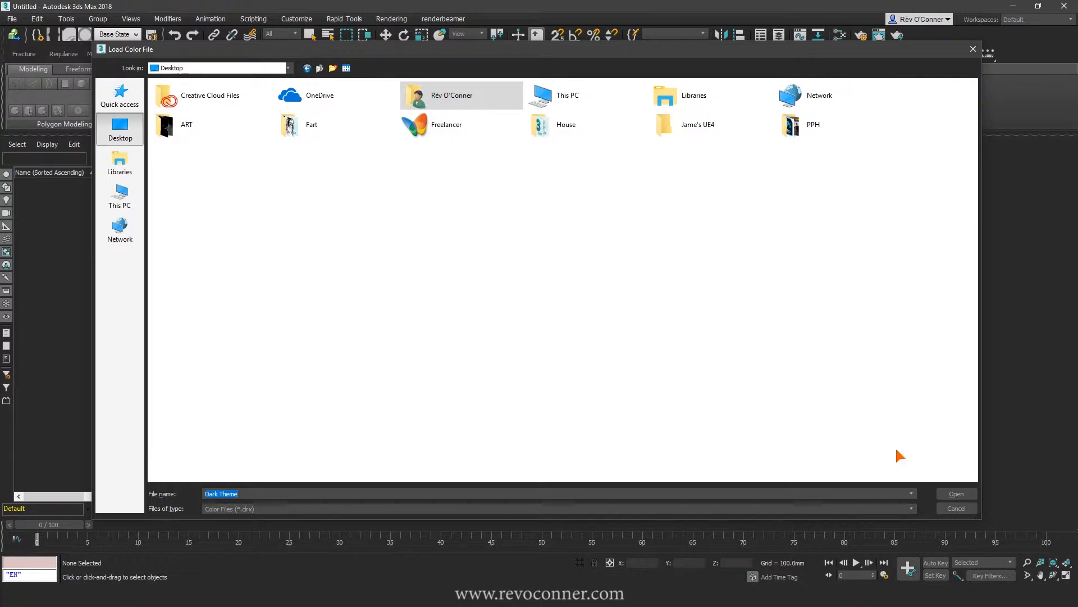
{"action": "left_click", "coordinate": [955, 493]}
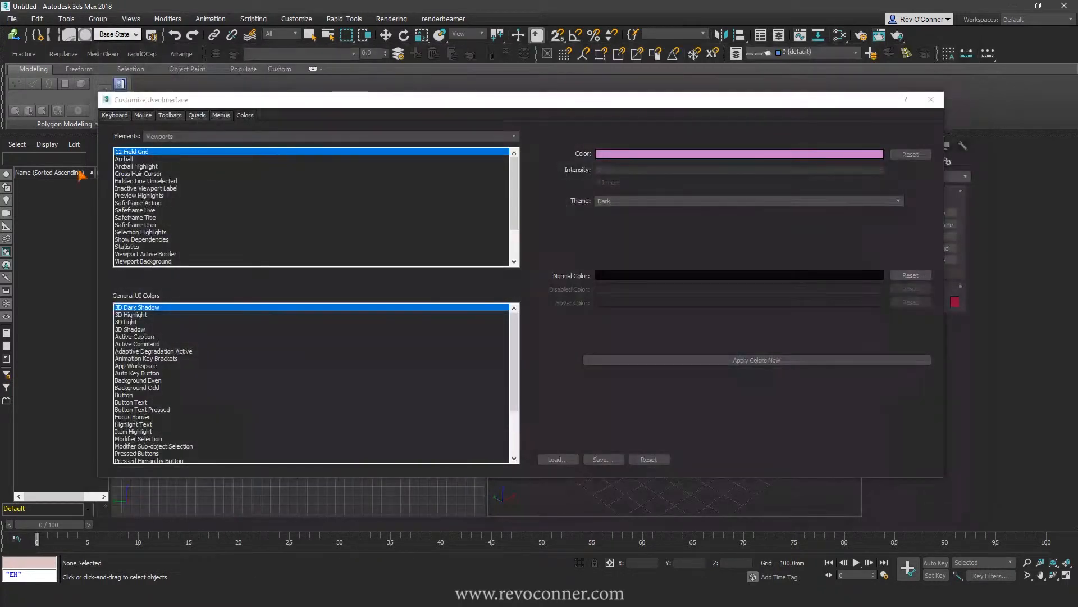
Open the Quads advanced options and preview the quad menu in a viewport.
{"action": "left_click", "coordinate": [196, 115]}
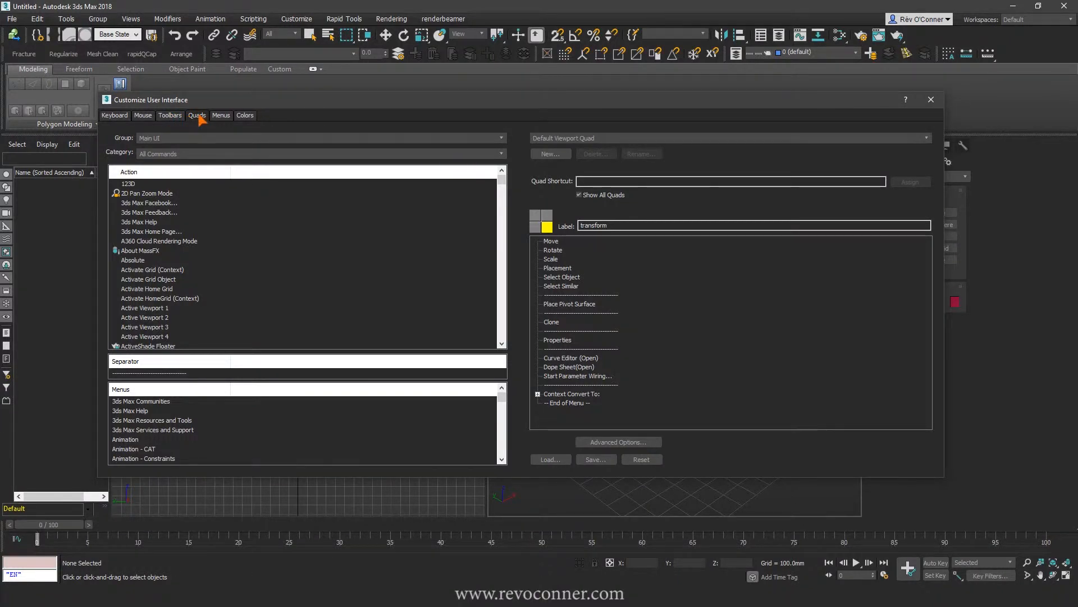
{"action": "mouse_move", "coordinate": [618, 442]}
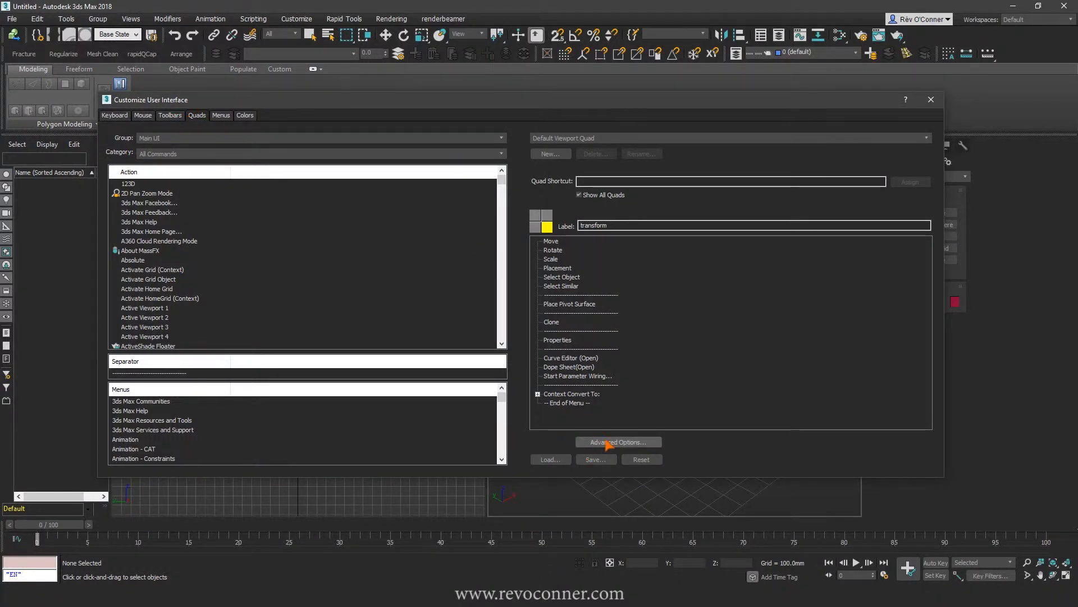
{"action": "left_click", "coordinate": [617, 441]}
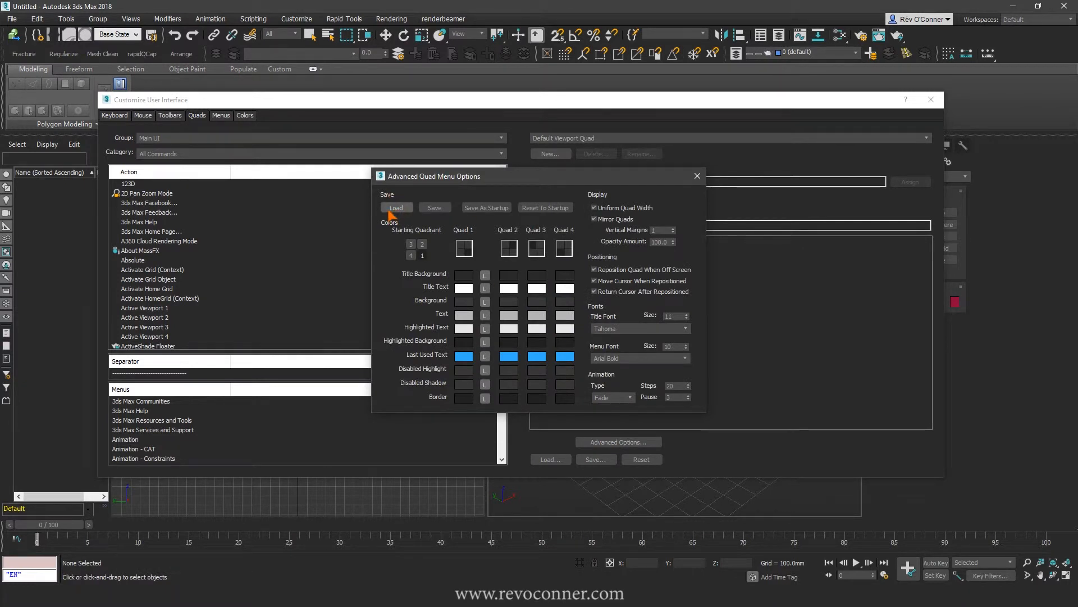
{"action": "mouse_move", "coordinate": [366, 209]}
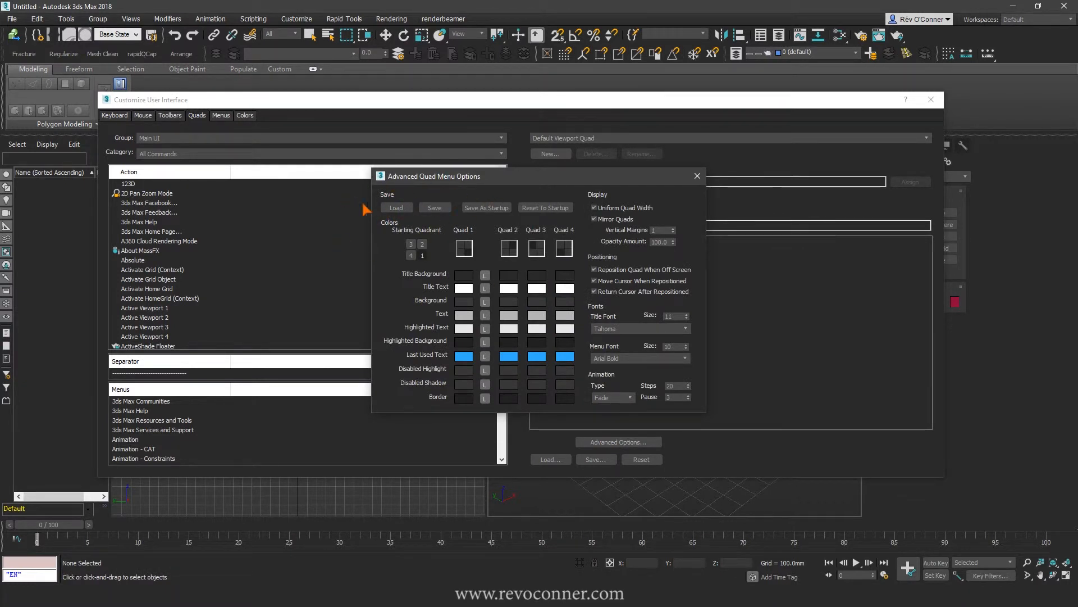
{"action": "mouse_move", "coordinate": [485, 207]}
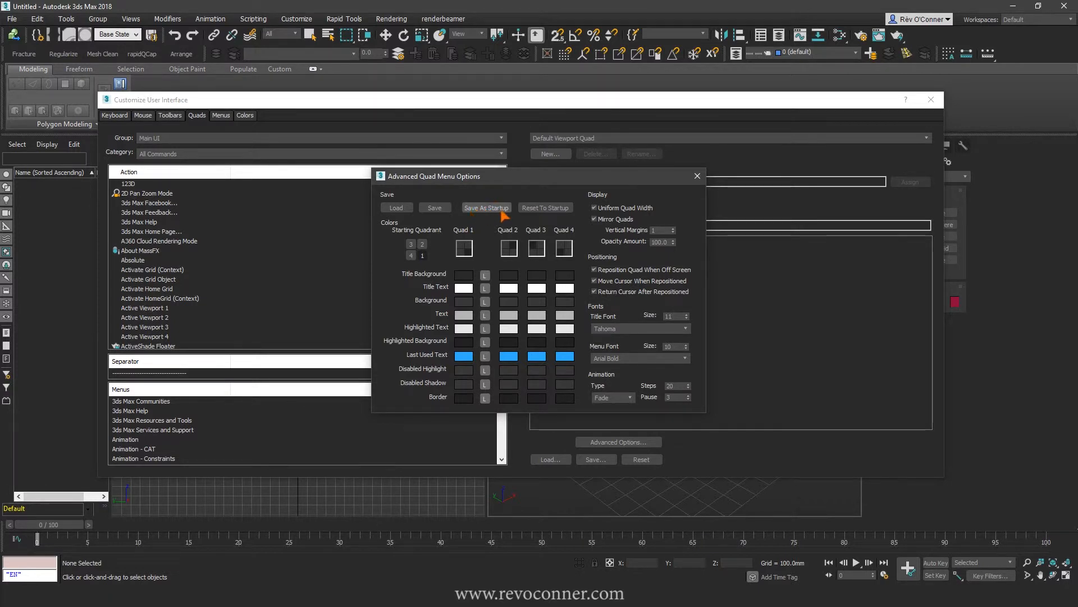
{"action": "right_click", "coordinate": [612, 447]}
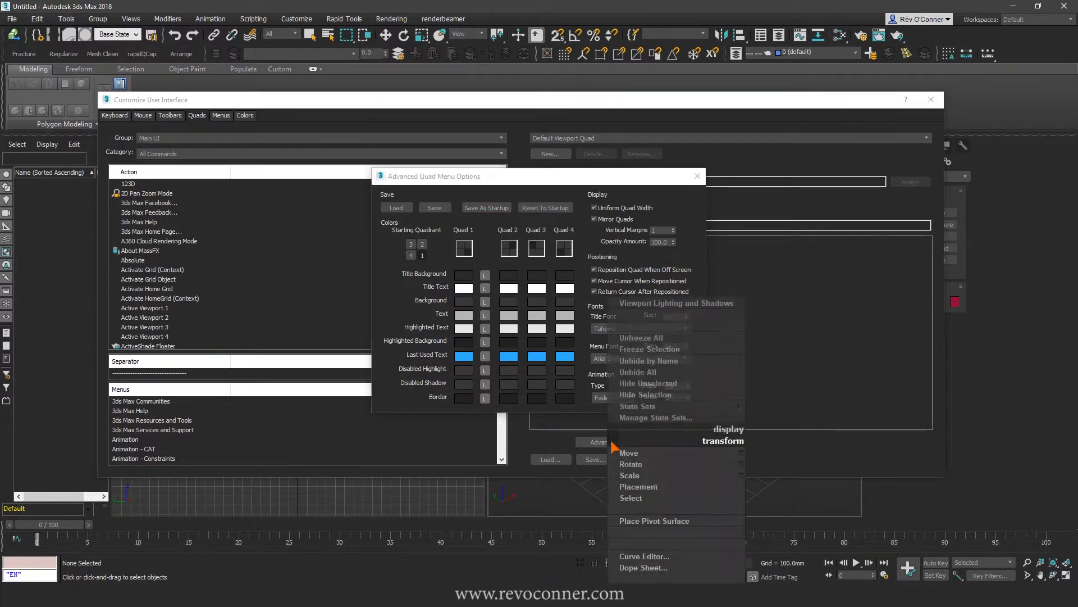